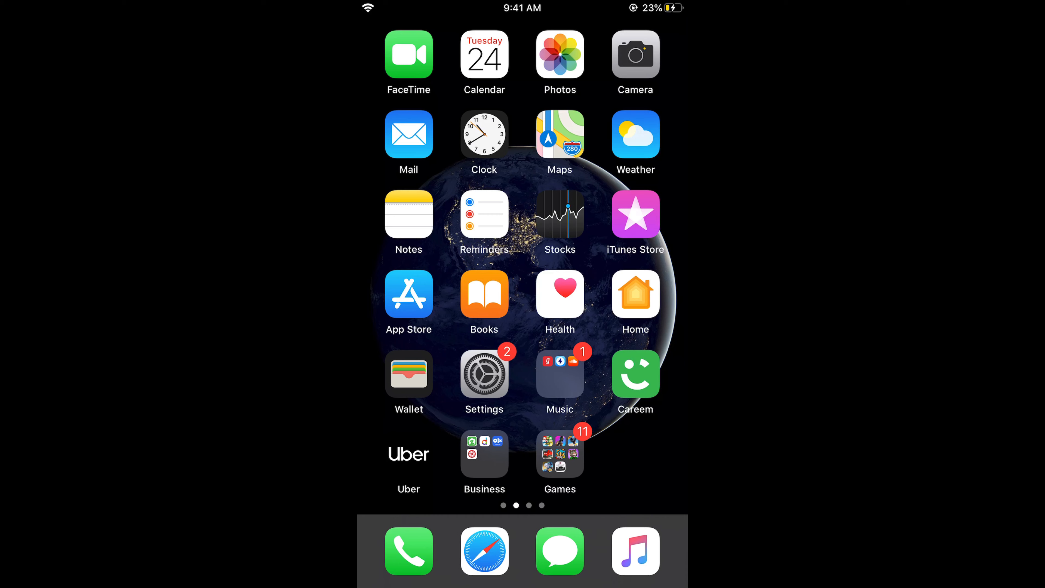
- Go from the home screen into Settings and reach the Accessibility section
{"action": "left_click", "coordinate": [485, 374]}
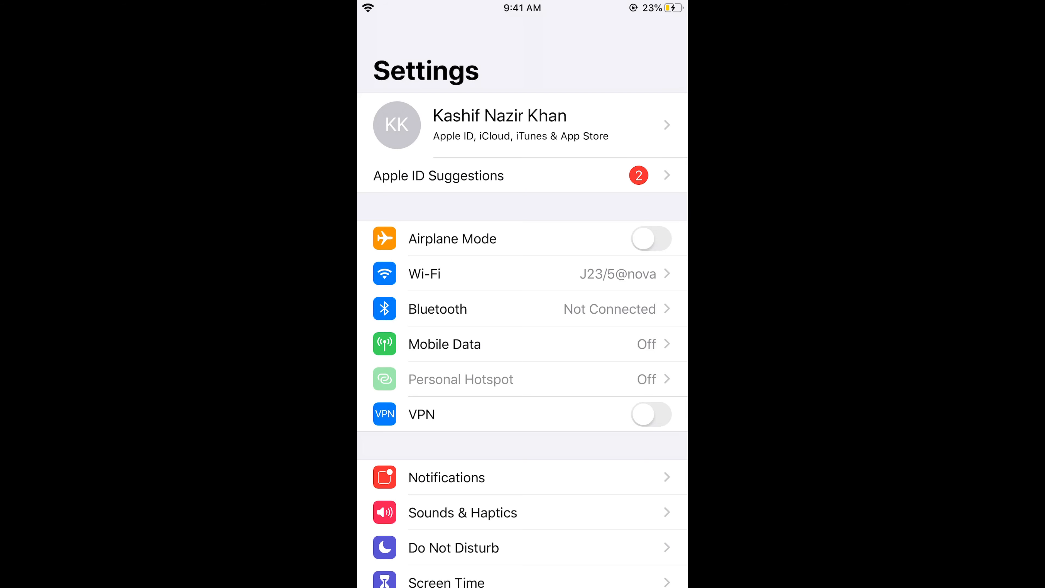
{"action": "scroll", "scroll_direction": "down", "scroll_amount": 3}
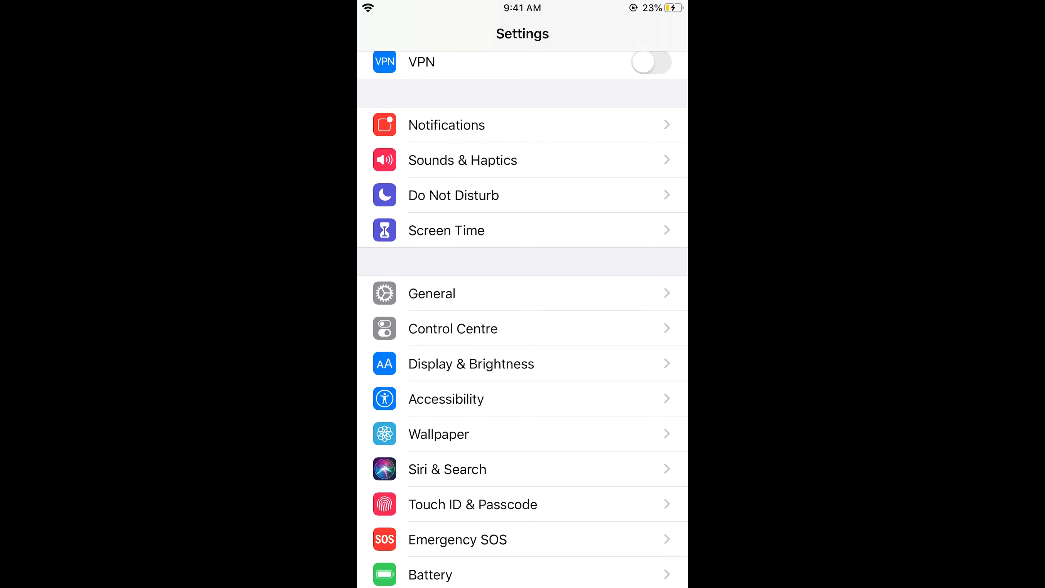
{"action": "left_click", "coordinate": [446, 399]}
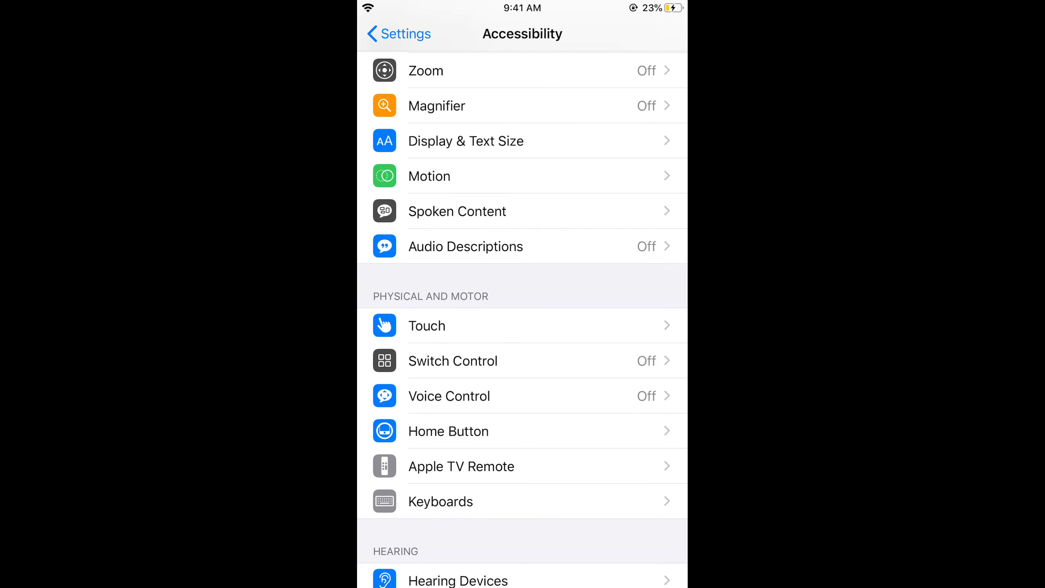
- Turn on AssistiveTouch under Touch with Single-Tap set to Screenshot, reaching the Double-Tap choices
{"action": "left_click", "coordinate": [427, 326]}
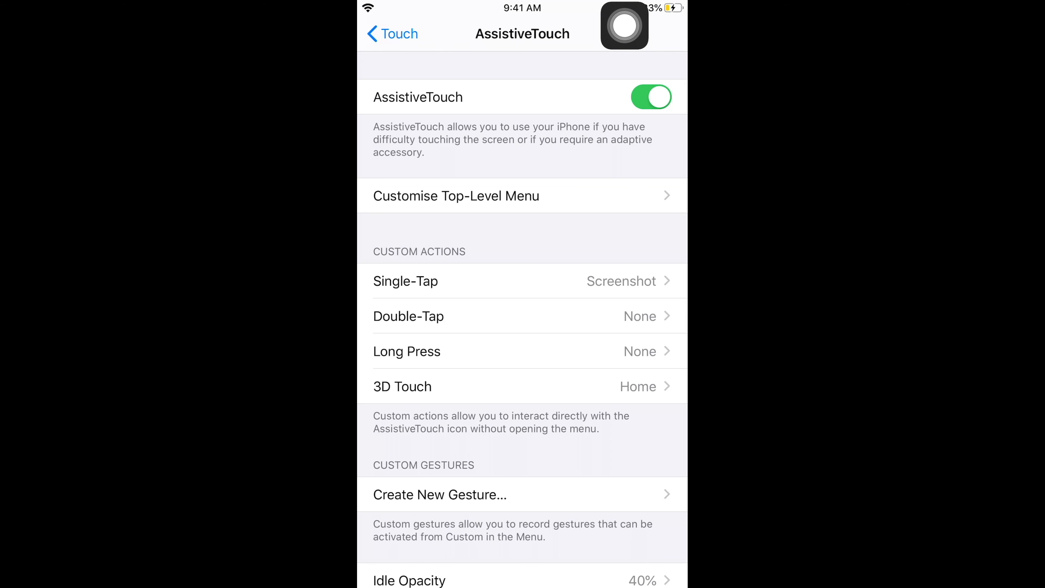
{"action": "left_click", "coordinate": [405, 281]}
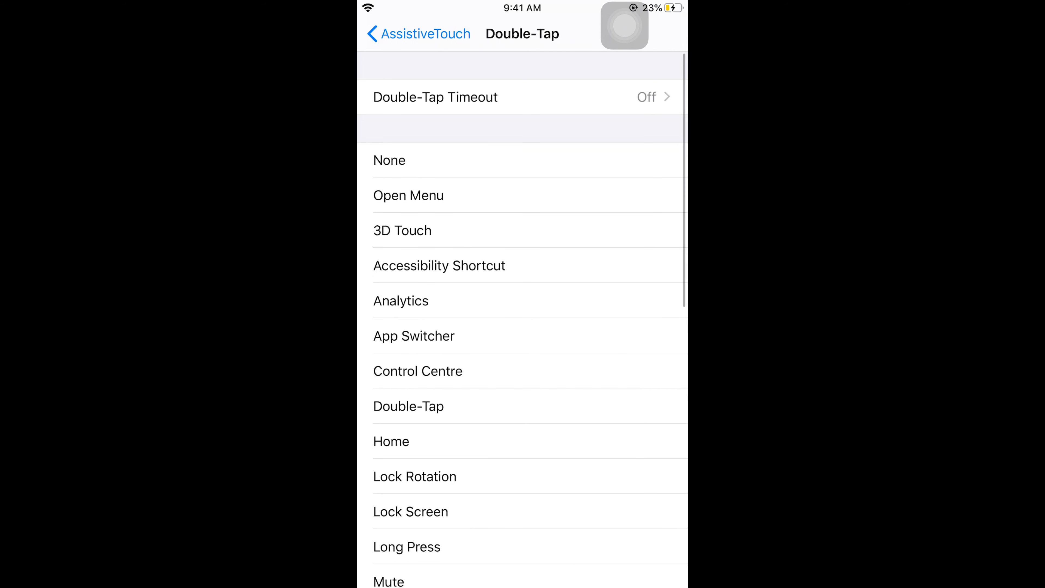
- Set the AssistiveTouch Double-Tap action to Home and reach the Long Press choices
{"action": "scroll", "scroll_direction": "down", "scroll_amount": 3}
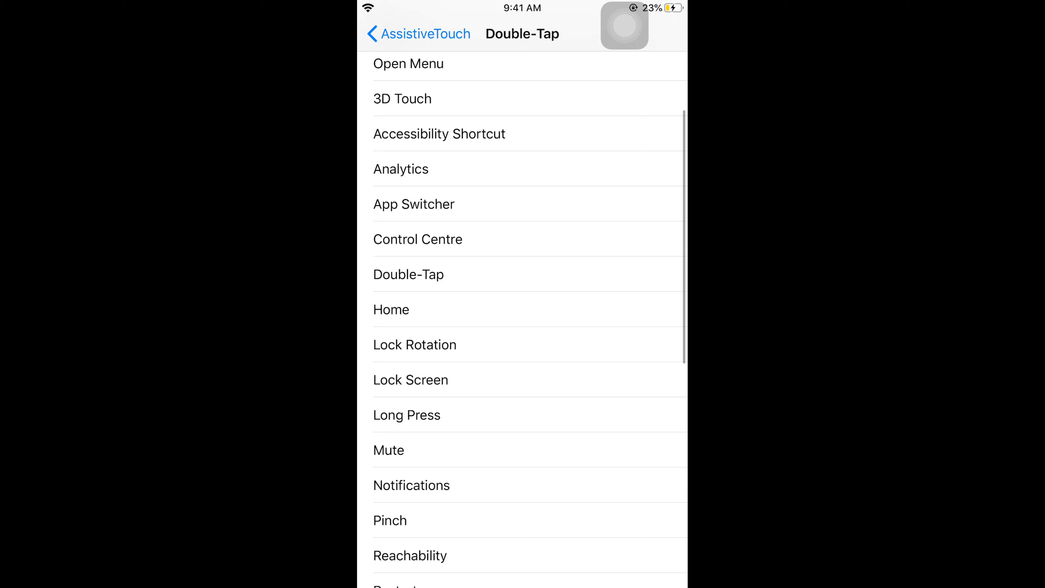
{"action": "scroll", "scroll_direction": "down", "scroll_amount": 3}
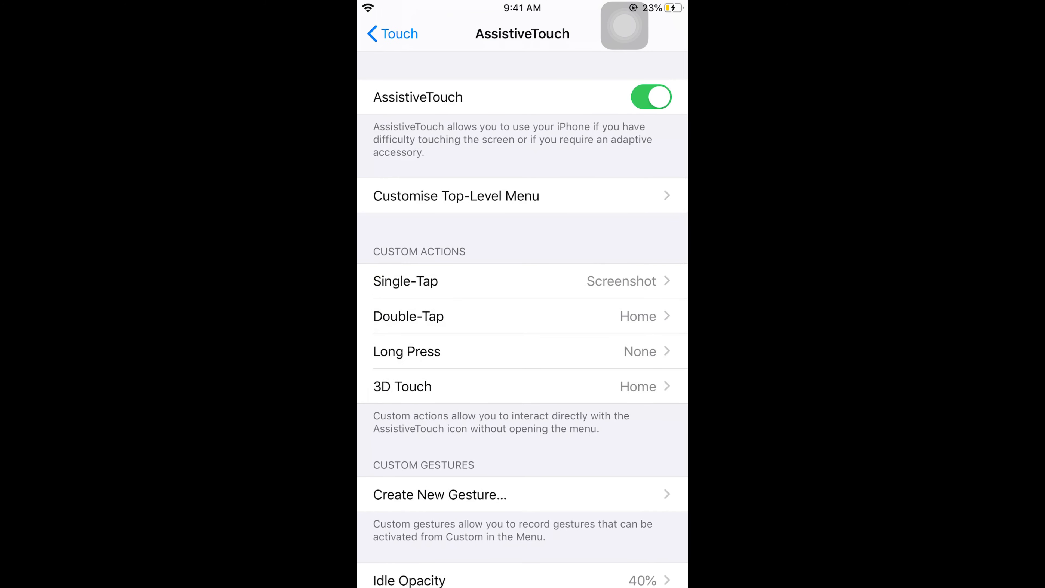
{"action": "left_click", "coordinate": [407, 351]}
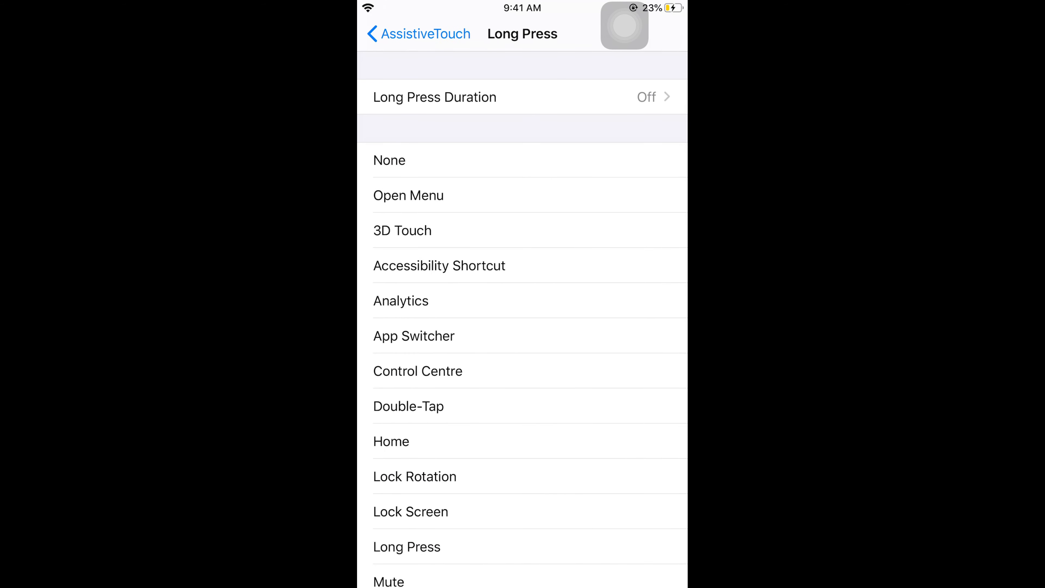
- Set the Long Press action to Siri and return to AssistiveTouch with the floating button visible
{"action": "scroll", "scroll_direction": "down", "scroll_amount": 3}
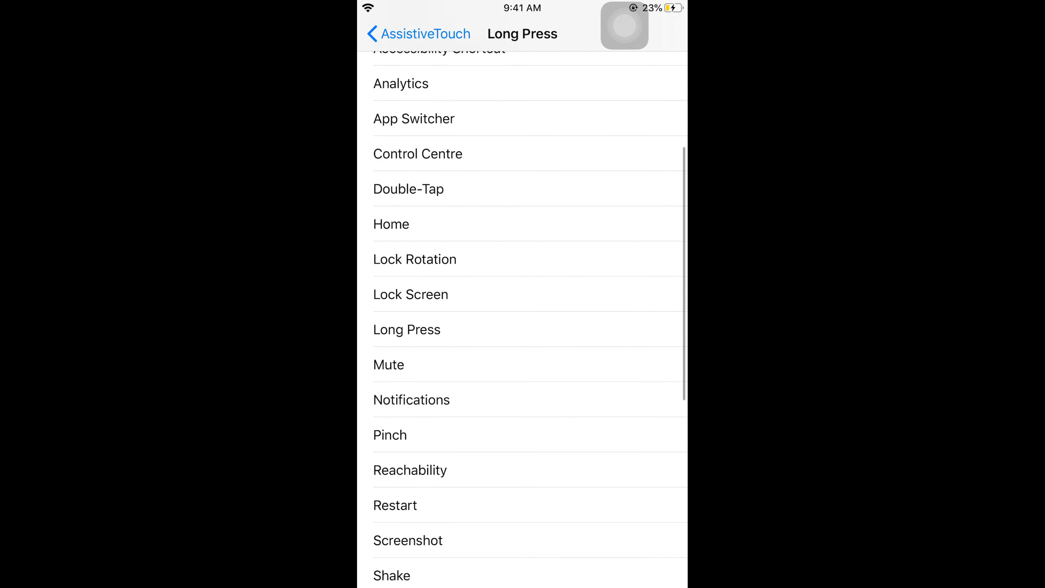
{"action": "scroll", "scroll_direction": "down", "scroll_amount": 3}
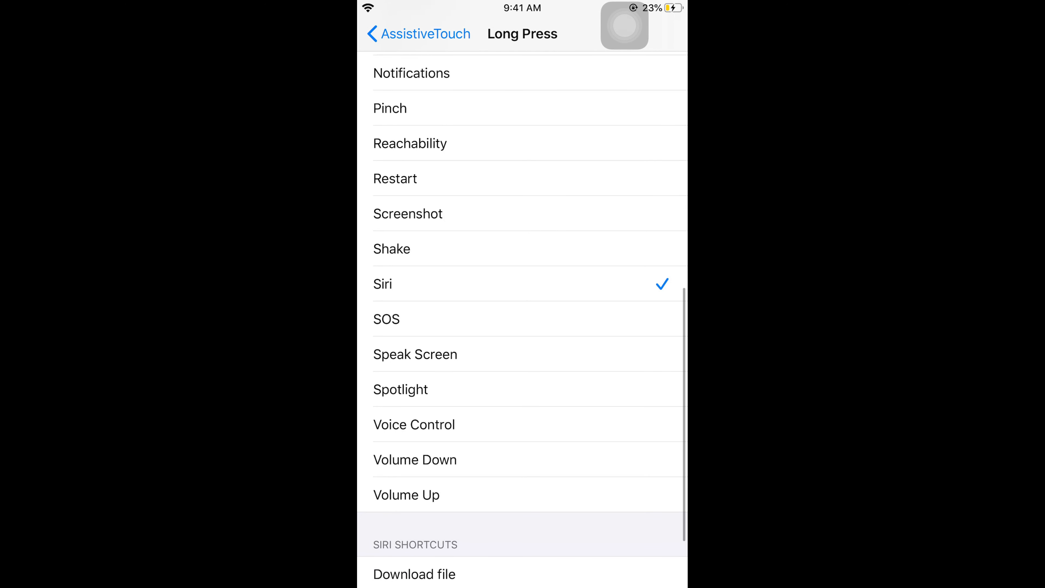
{"action": "left_click", "coordinate": [401, 33]}
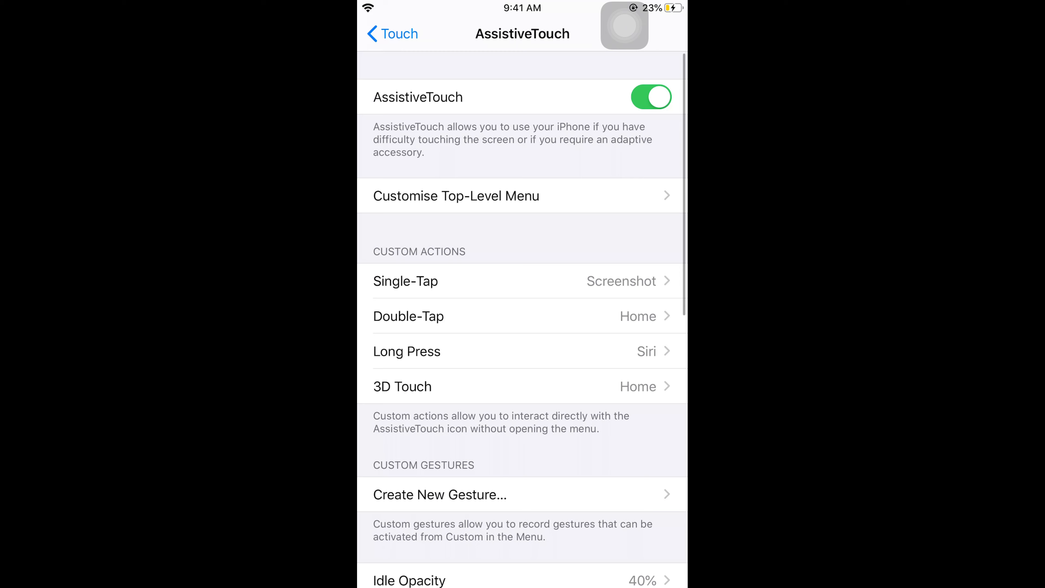
{"action": "scroll", "scroll_direction": "down", "scroll_amount": 3}
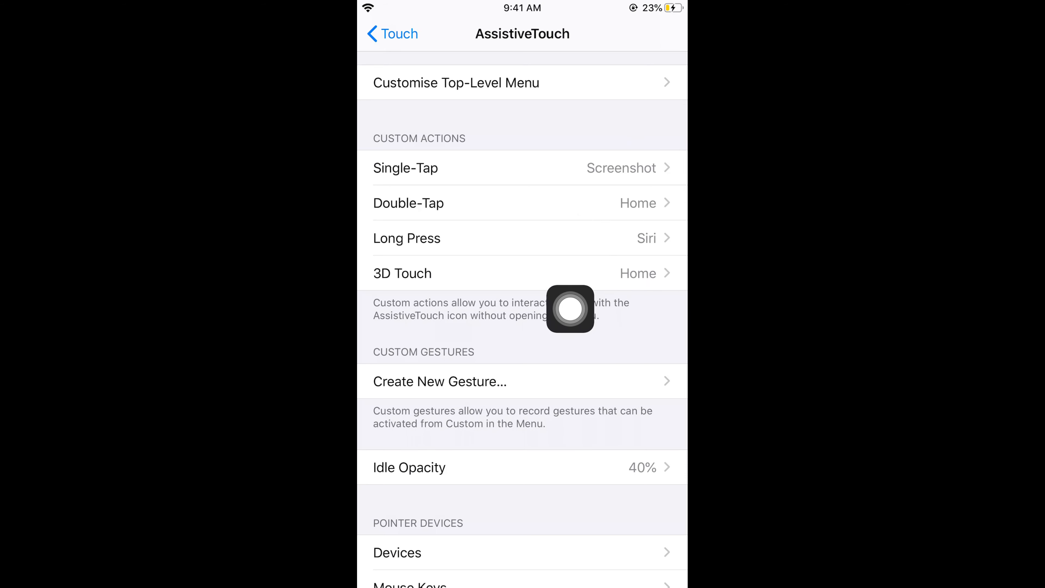
- Drag the floating AssistiveTouch button elsewhere, capture a home-screen screenshot with it, and dismiss the preview
{"action": "left_click_drag", "start_coordinate": [570, 310], "coordinate": [589, 293]}
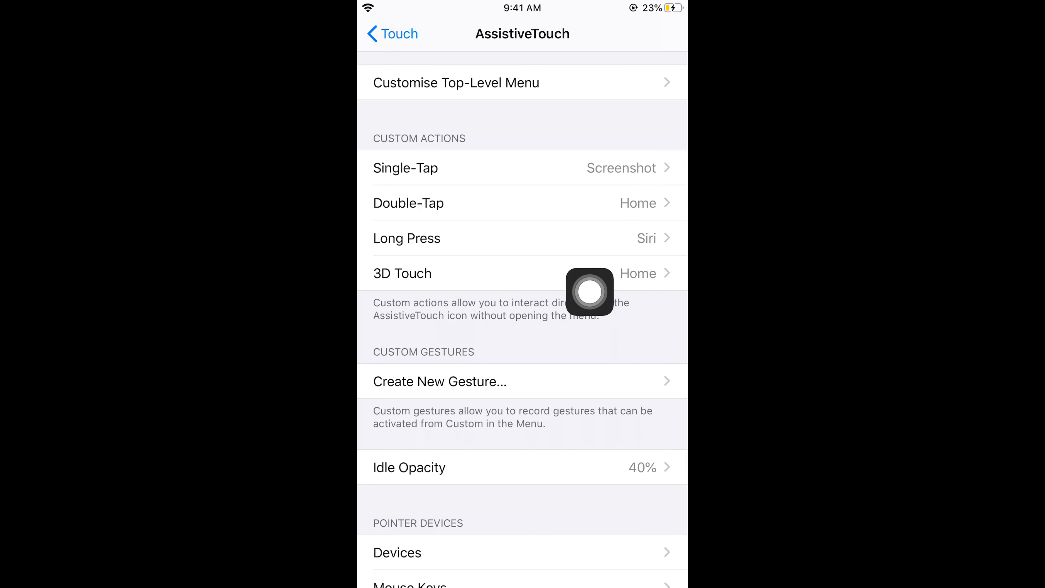
{"action": "left_click_drag", "start_coordinate": [589, 293], "coordinate": [662, 292]}
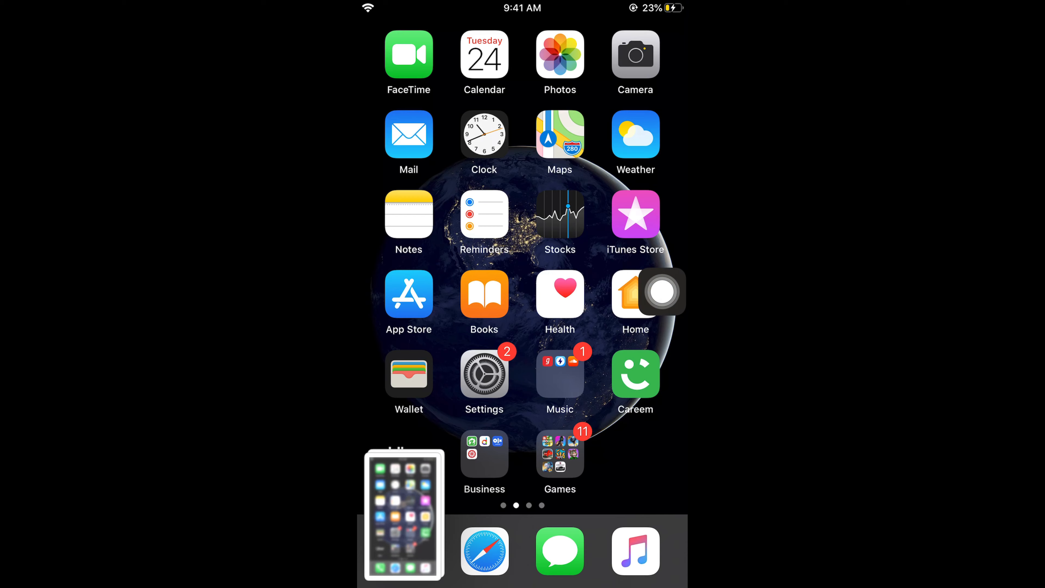
{"action": "left_click", "coordinate": [402, 517]}
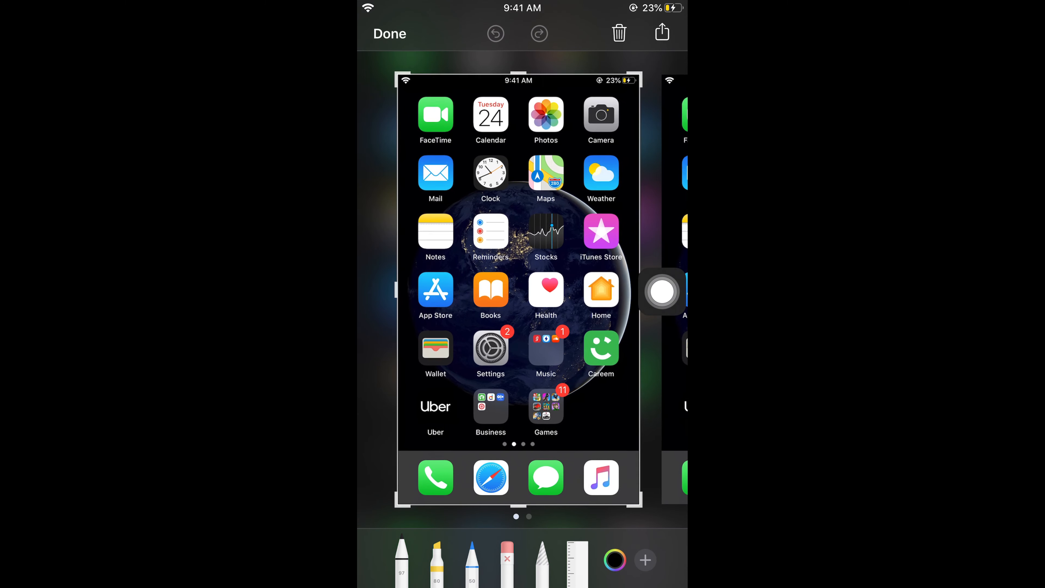
{"action": "left_click", "coordinate": [389, 34]}
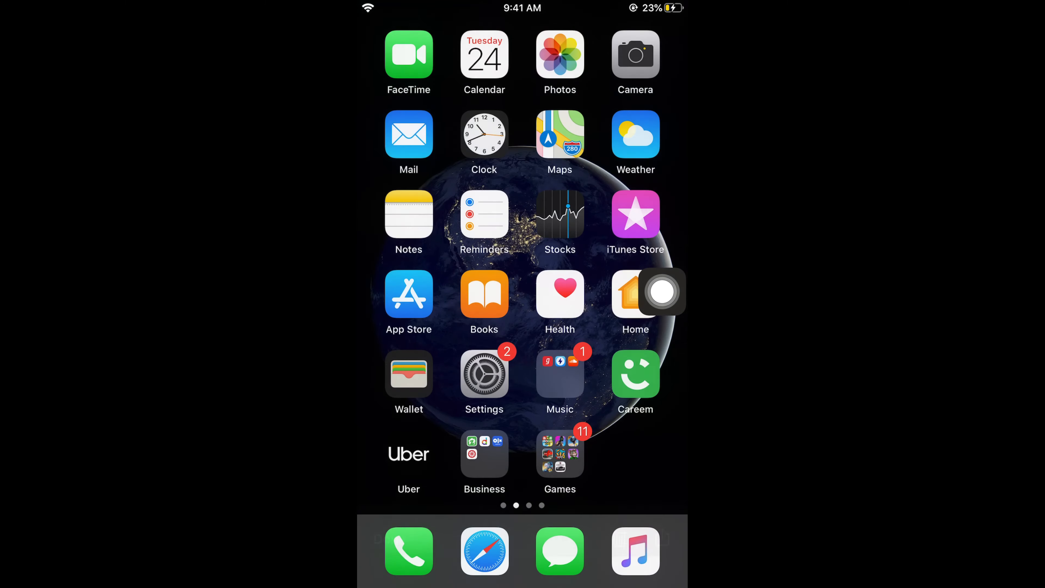